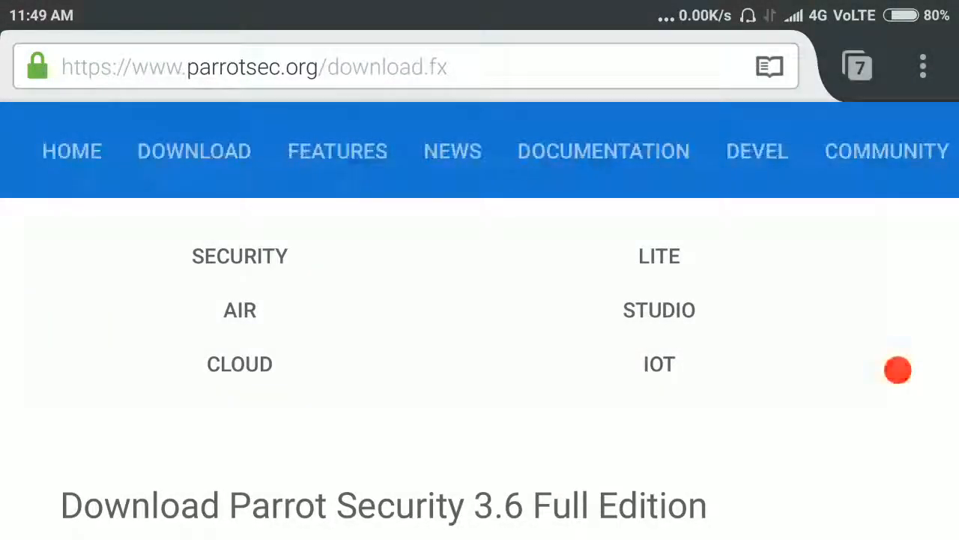
pyautogui.scroll(-3)
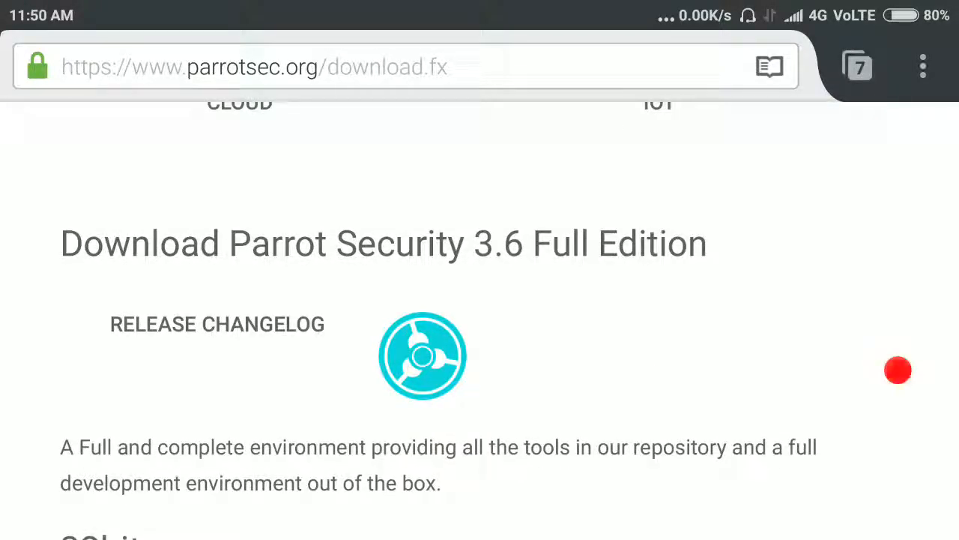
pyautogui.scroll(-3)
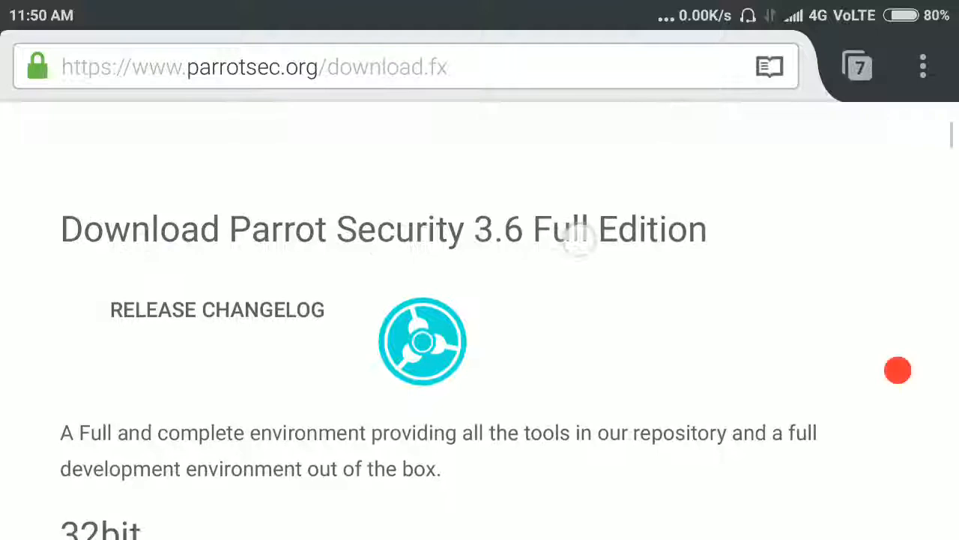
pyautogui.scroll(-3)
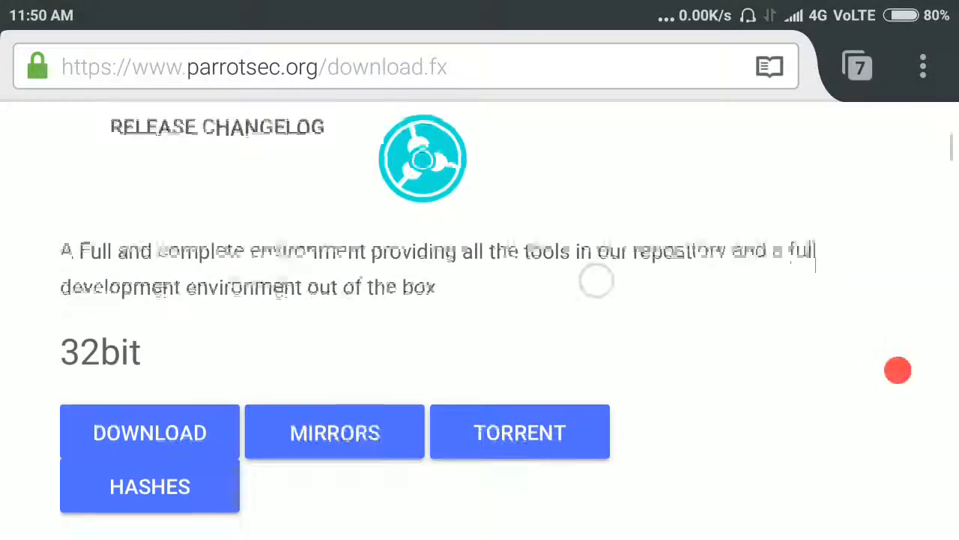
pyautogui.scroll(-3)
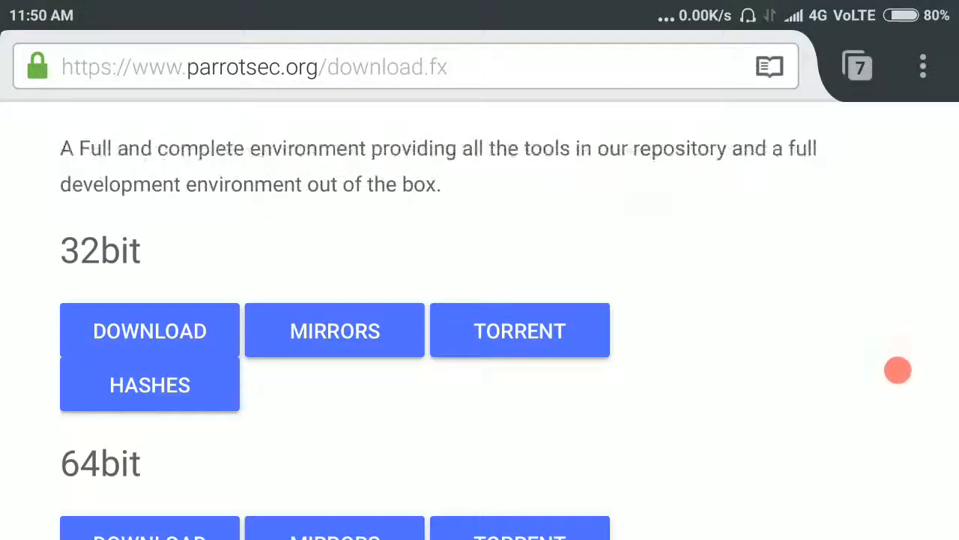
pyautogui.scroll(-3)
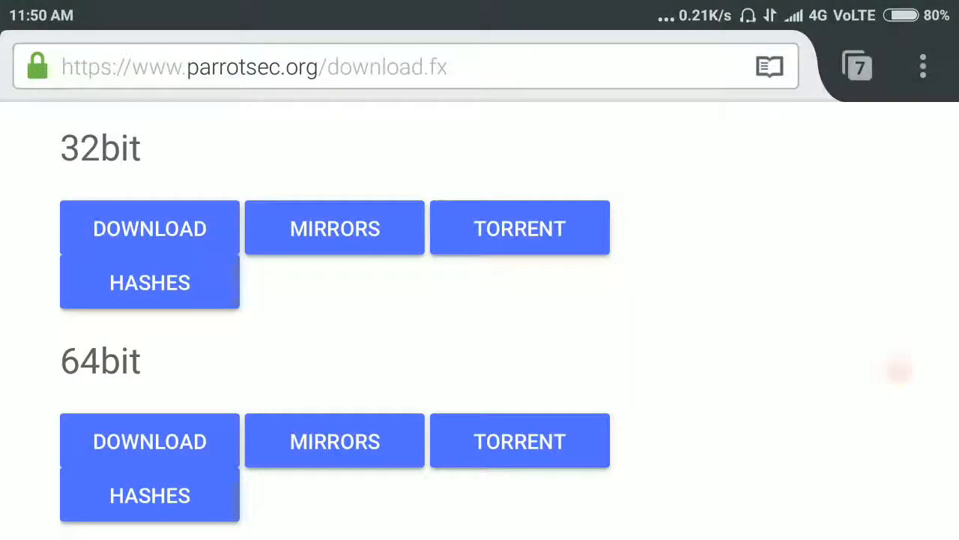
pyautogui.scroll(-3)
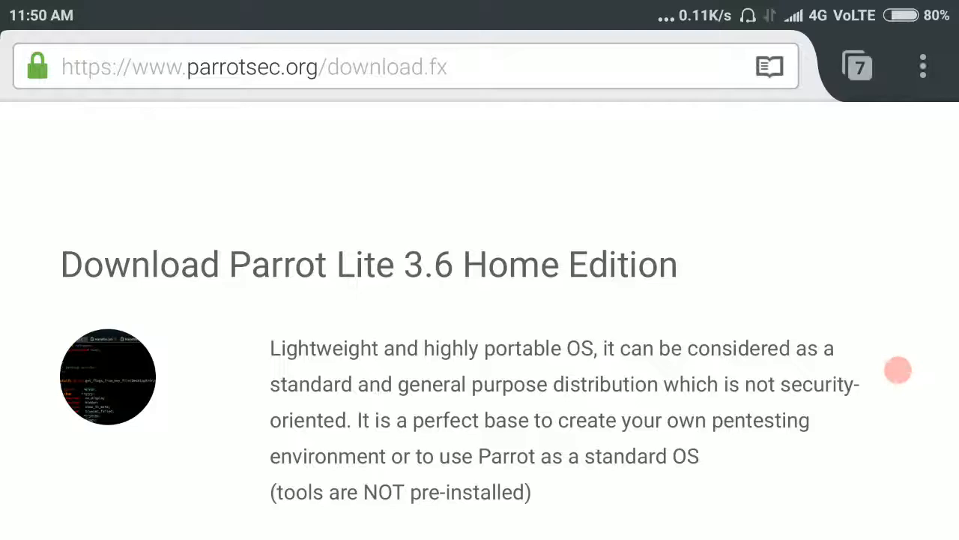
pyautogui.scroll(-3)
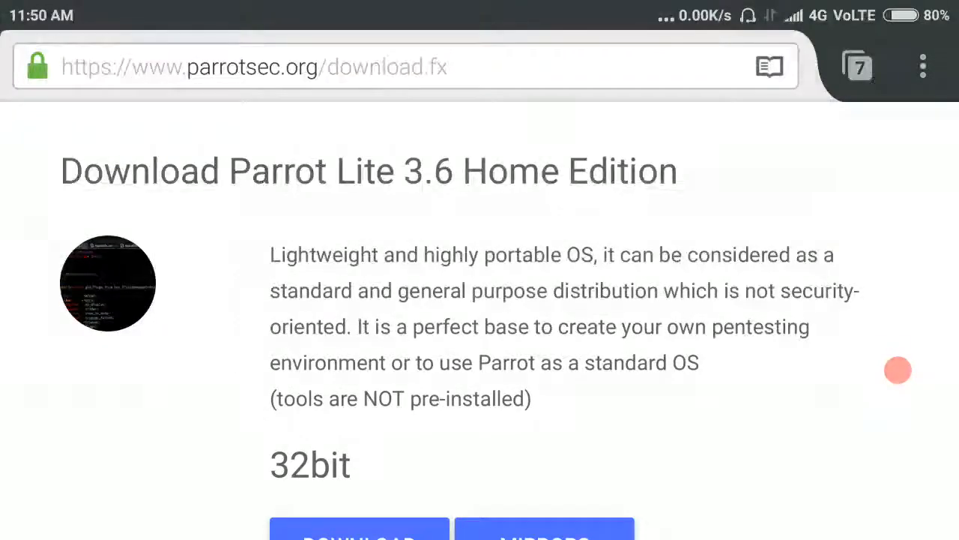
pyautogui.scroll(-3)
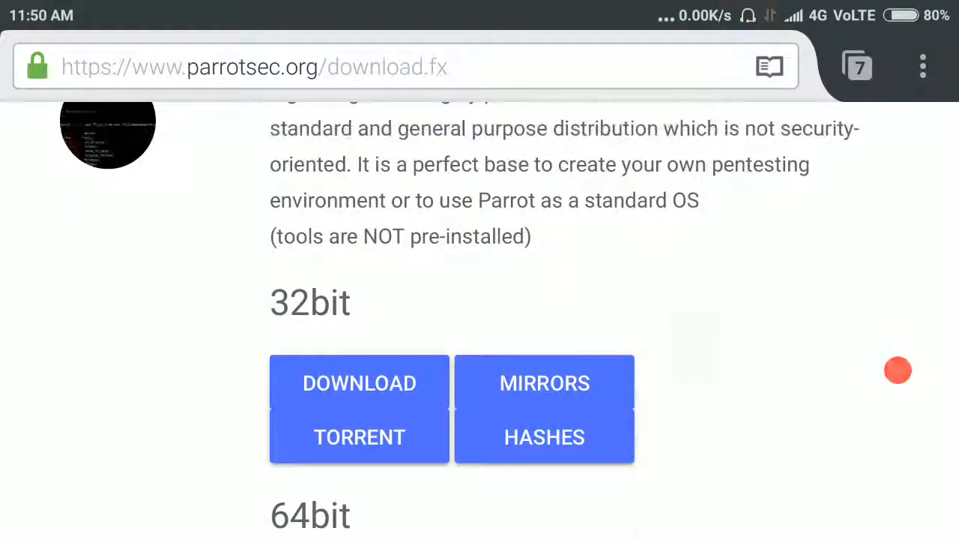
pyautogui.scroll(-3)
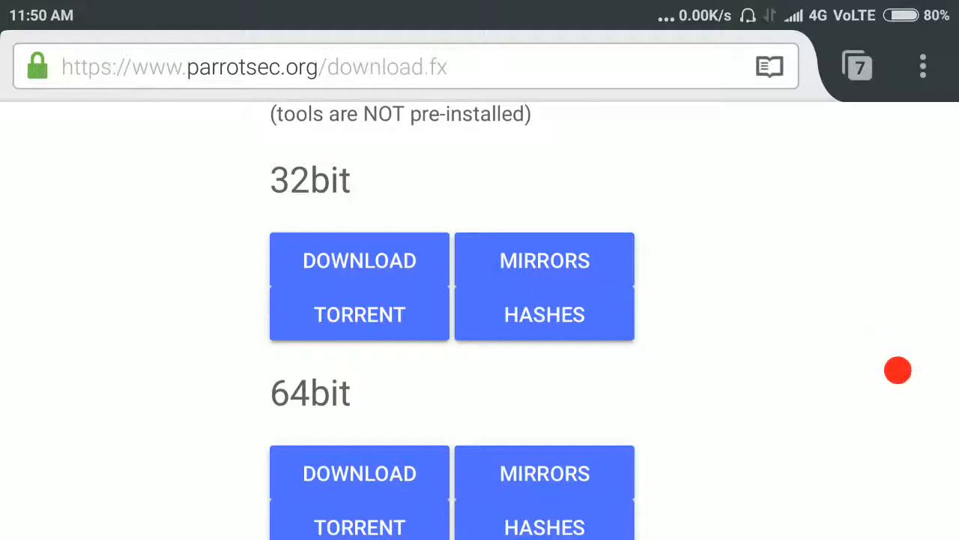
pyautogui.scroll(-3)
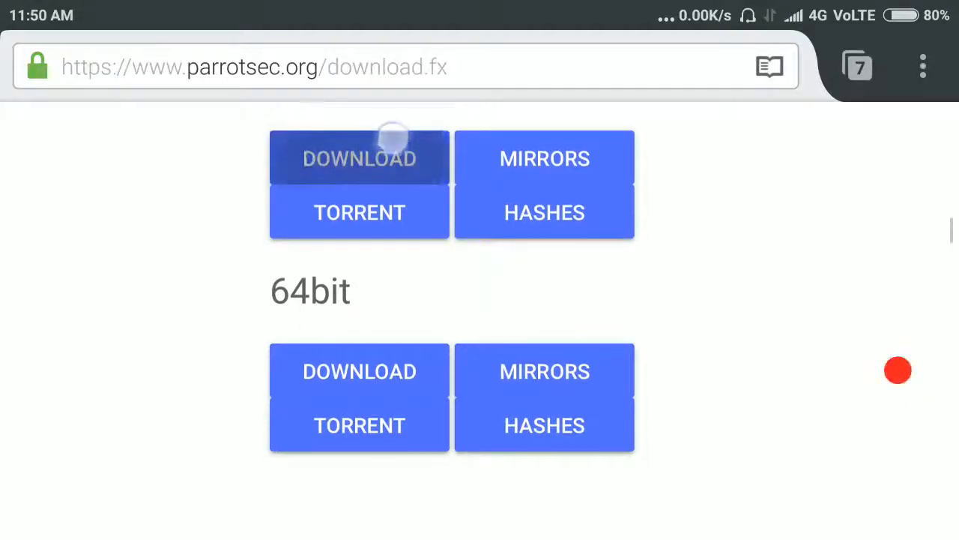
pyautogui.scroll(-3)
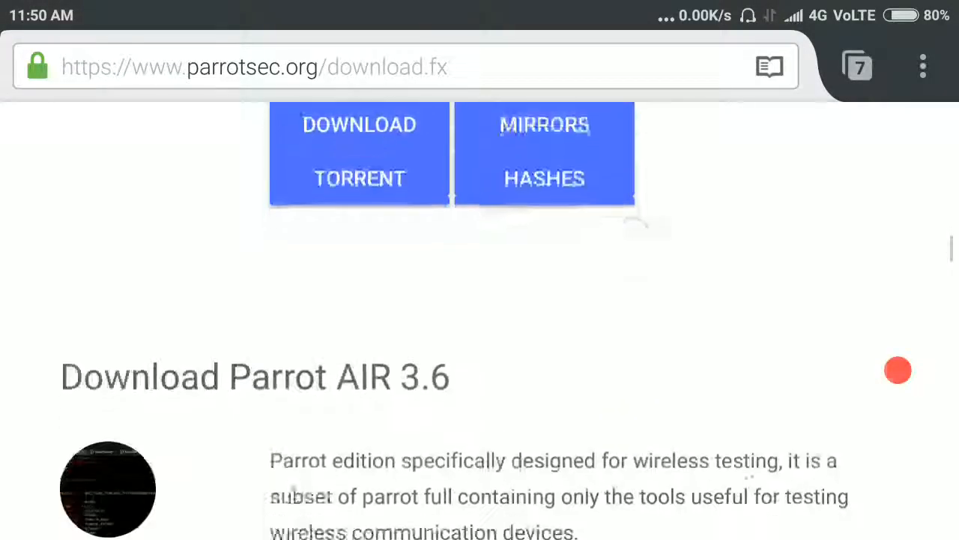
pyautogui.scroll(-3)
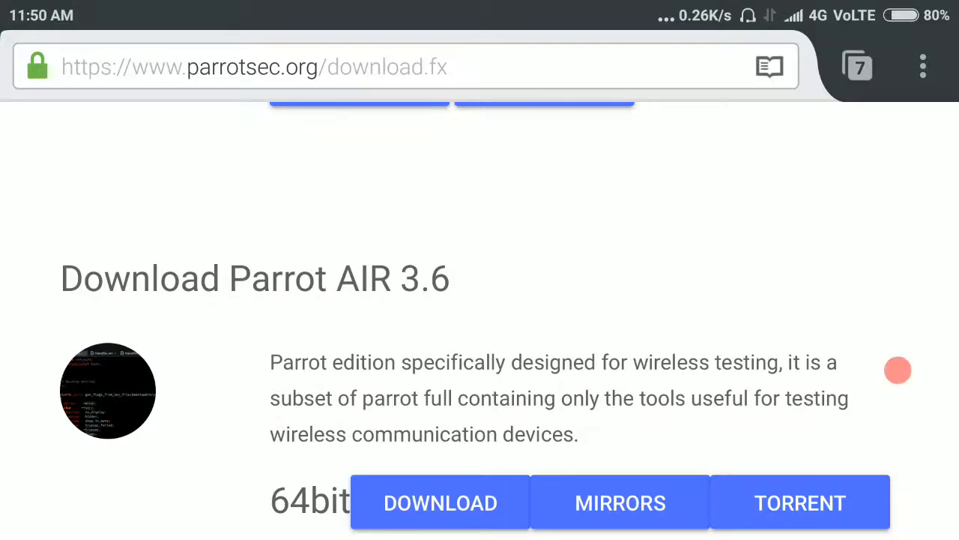
pyautogui.scroll(-3)
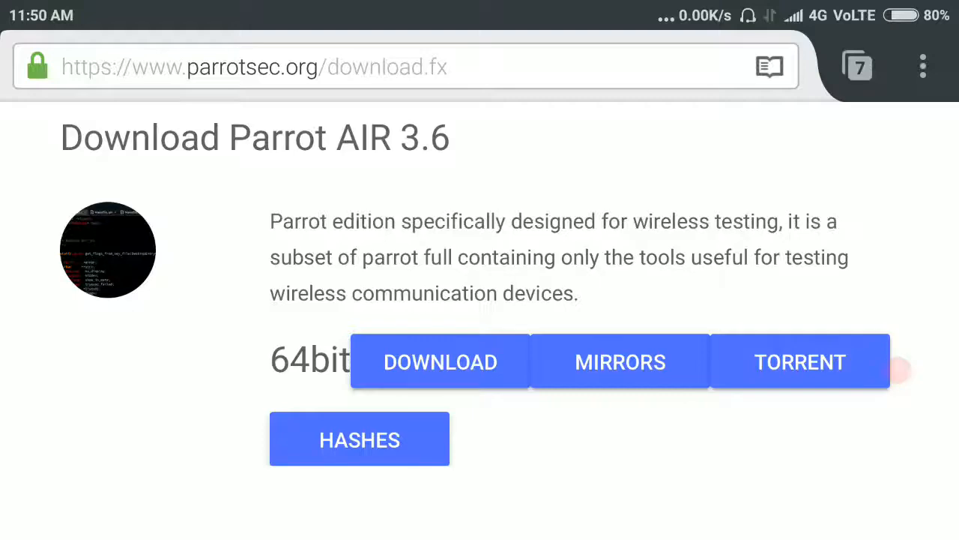
pyautogui.scroll(-3)
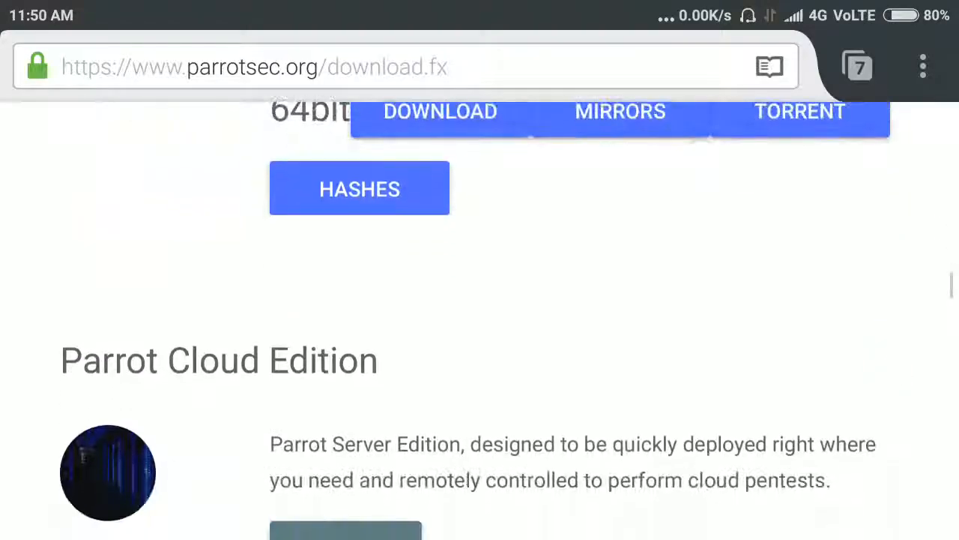
pyautogui.scroll(-3)
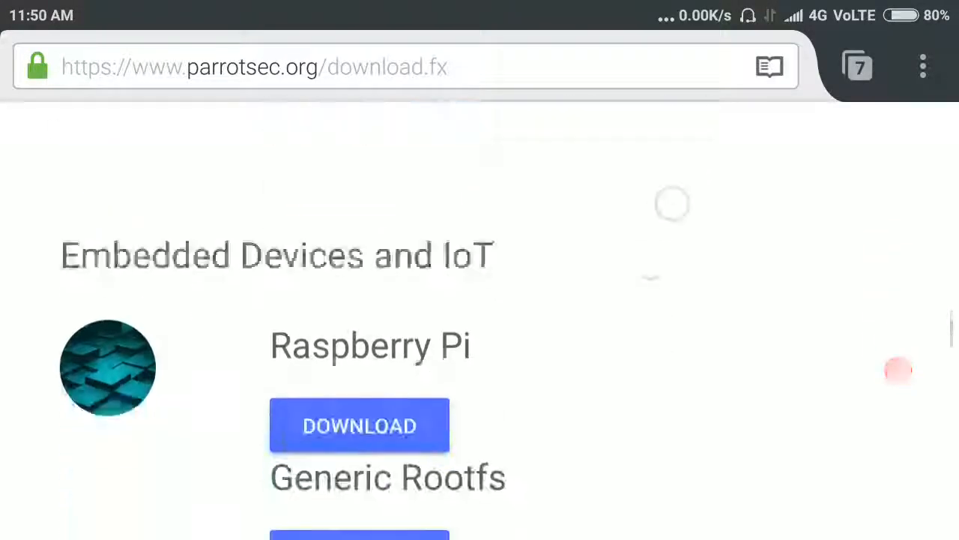
pyautogui.scroll(-3)
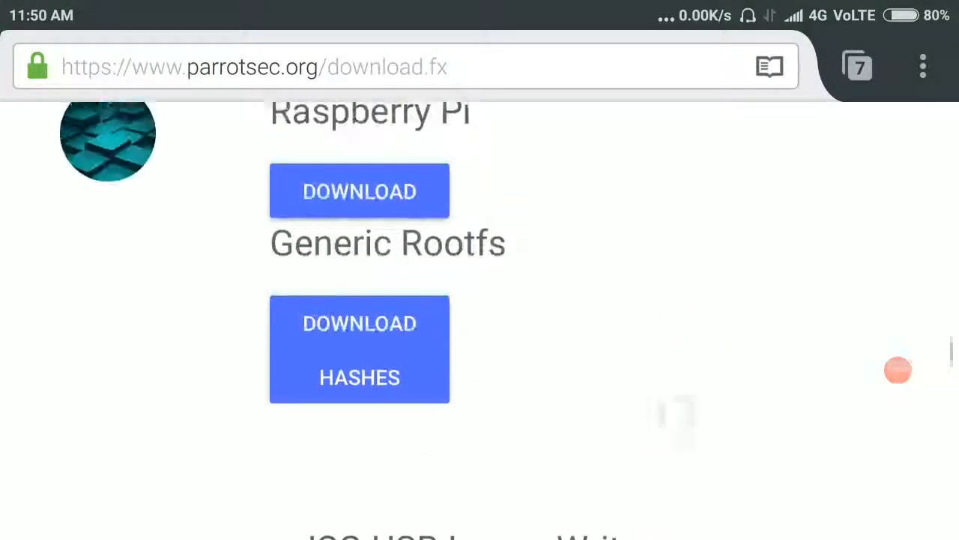
pyautogui.scroll(-3)
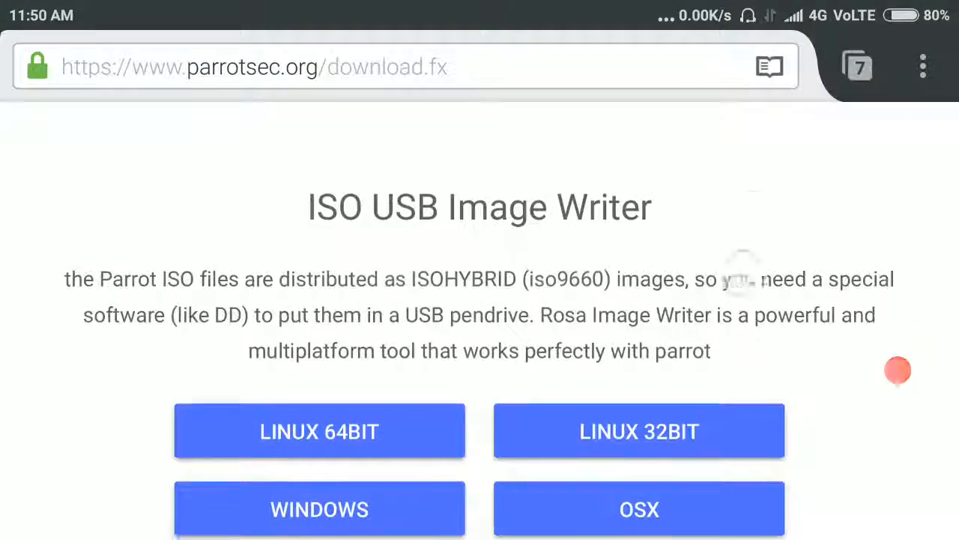
pyautogui.scroll(3)
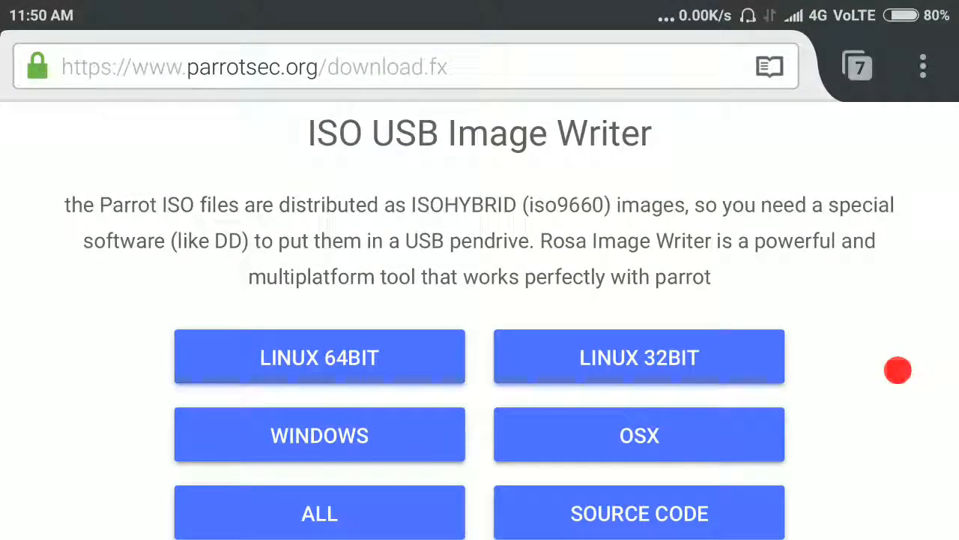
pyautogui.scroll(-3)
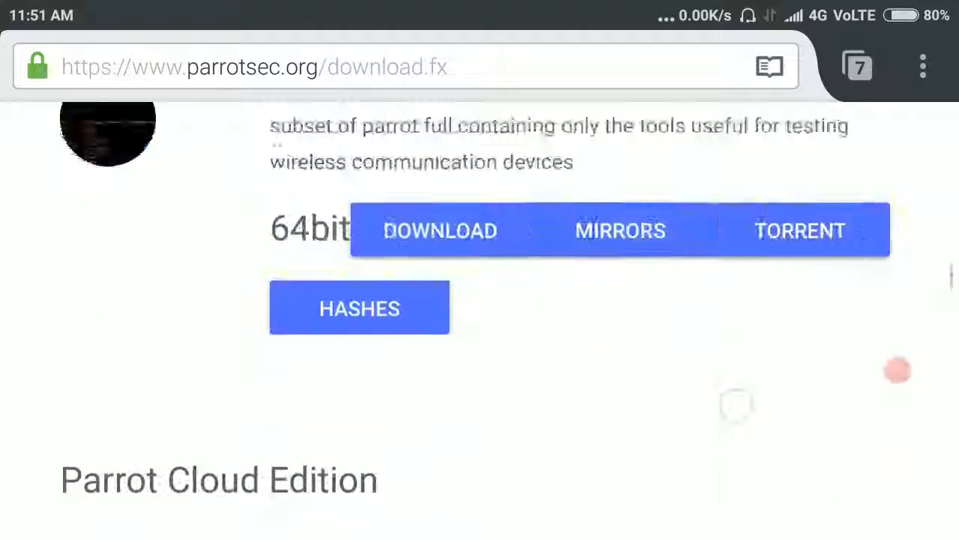
pyautogui.scroll(-3)
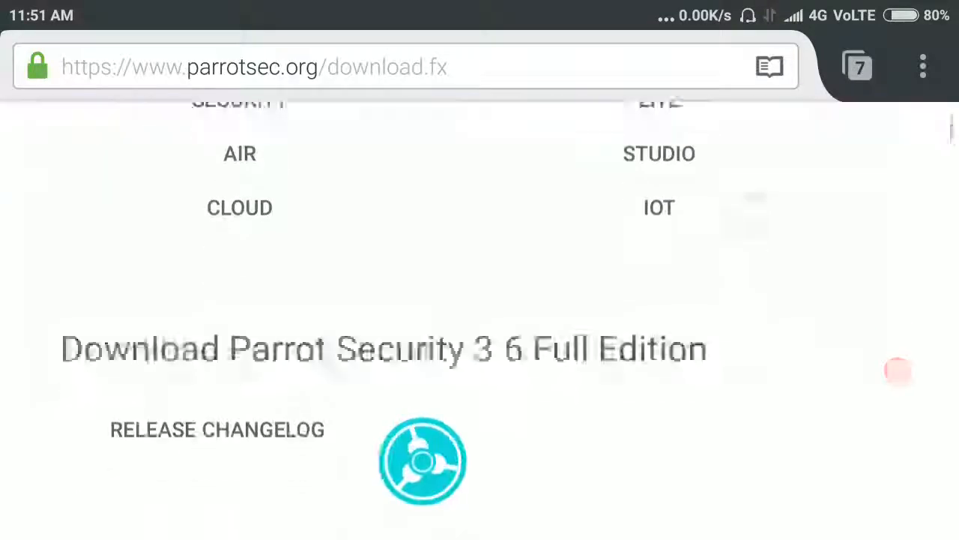
pyautogui.scroll(-3)
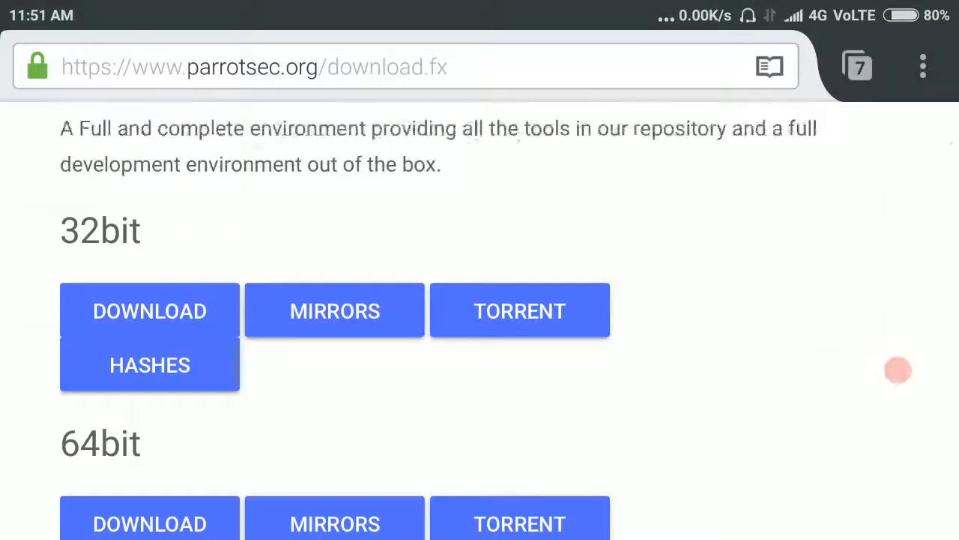